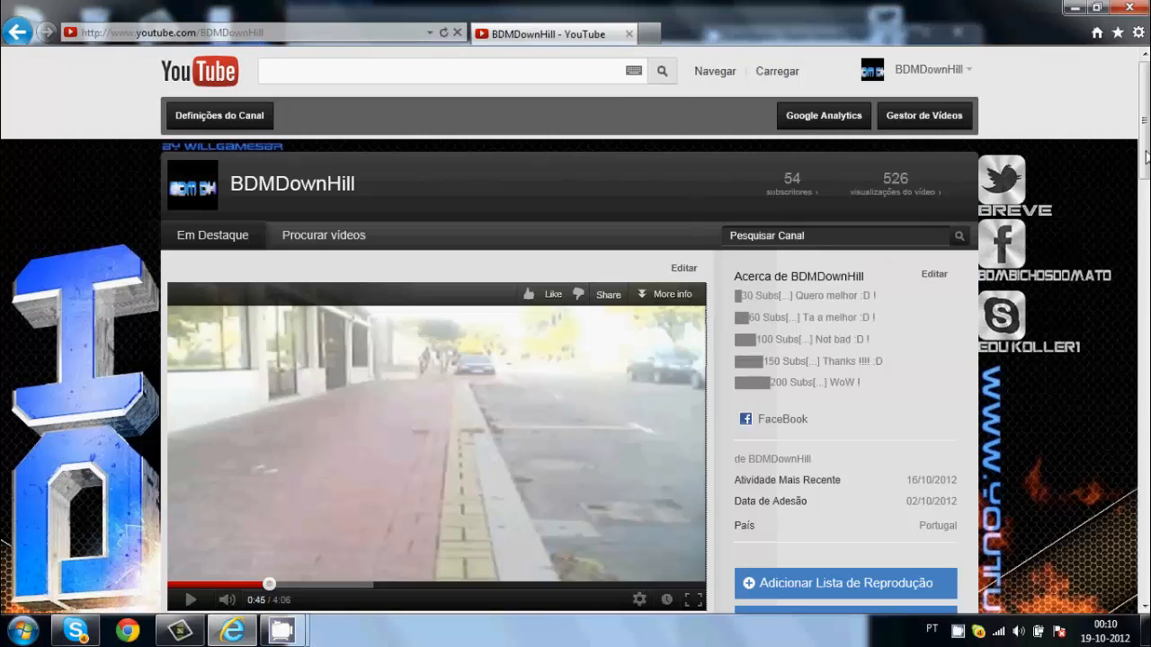
Scroll past the featured video down to 'Freeride Mountain Biking in BC' and the load-more button
scroll(down, 3)
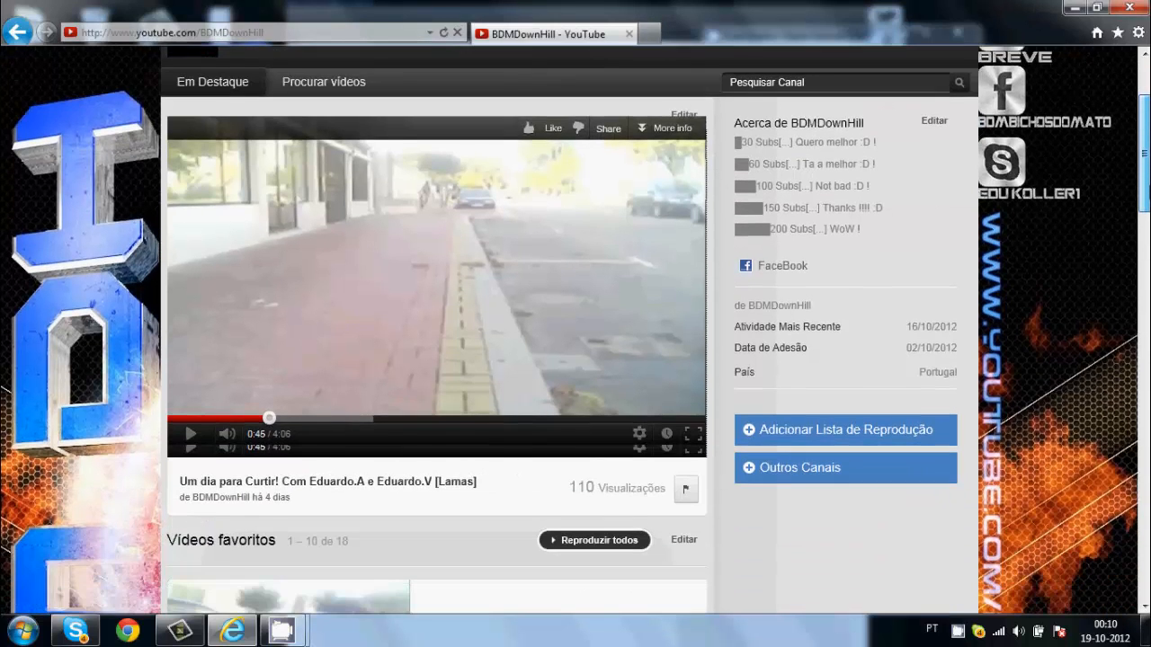
scroll(down, 3)
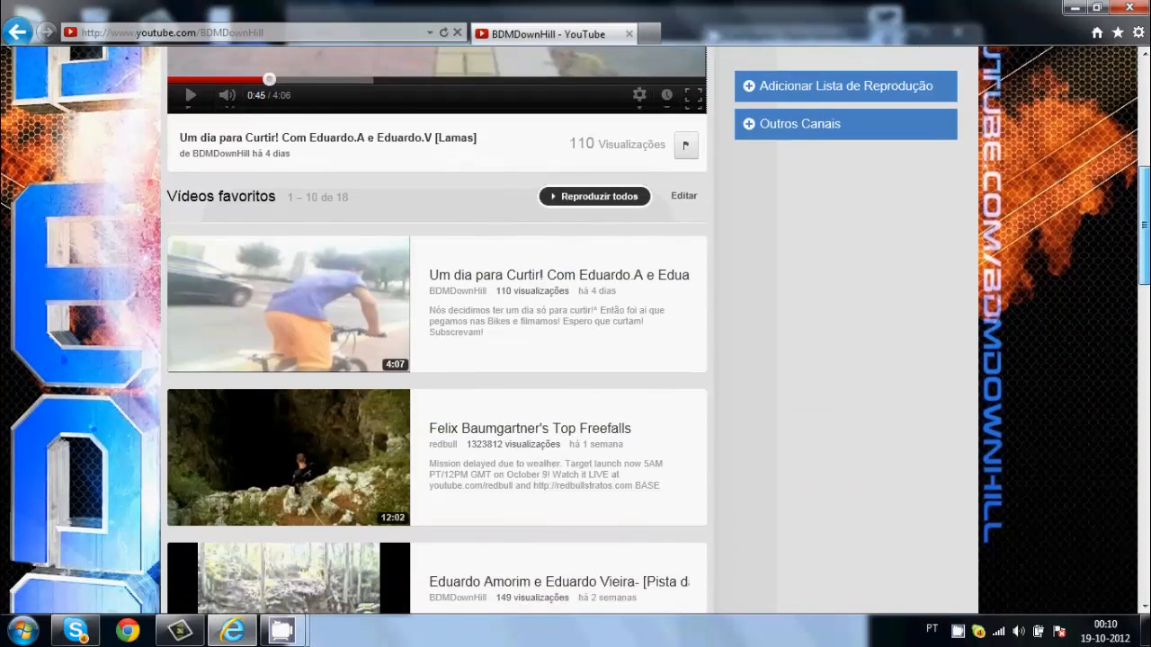
scroll(down, 3)
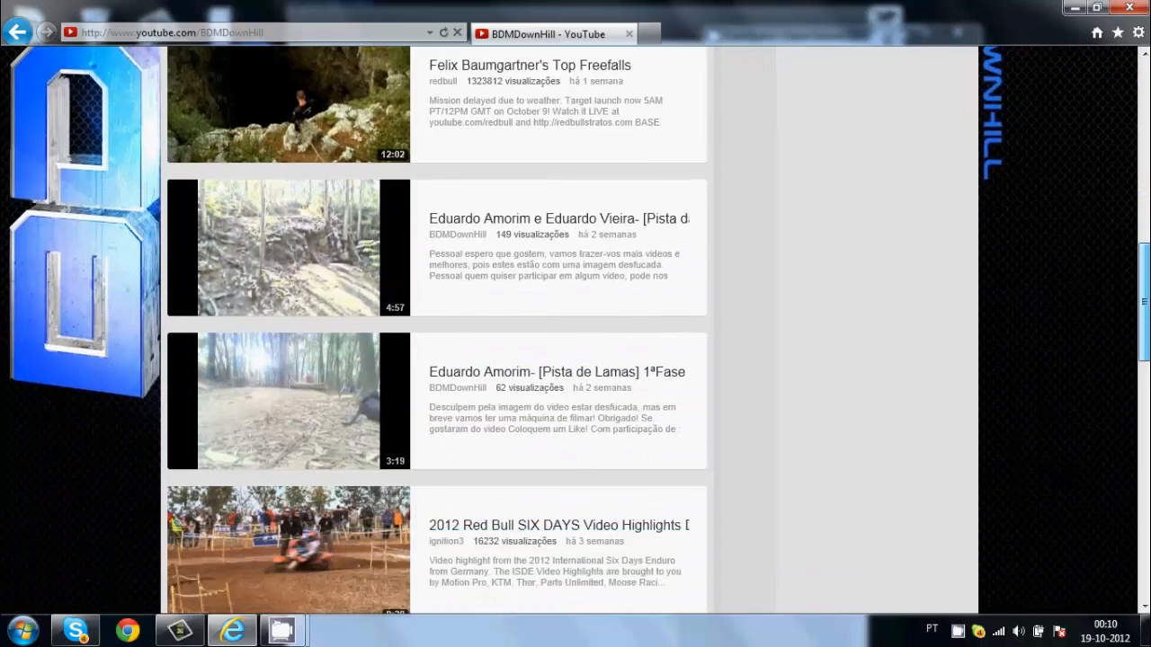
scroll(down, 3)
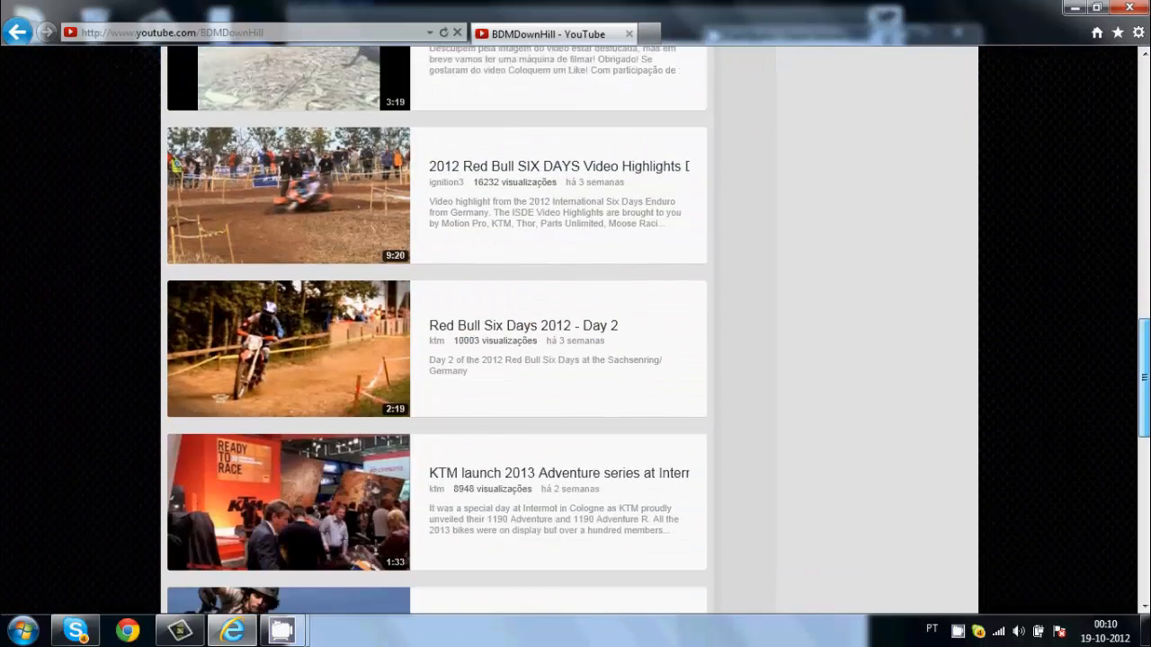
scroll(down, 3)
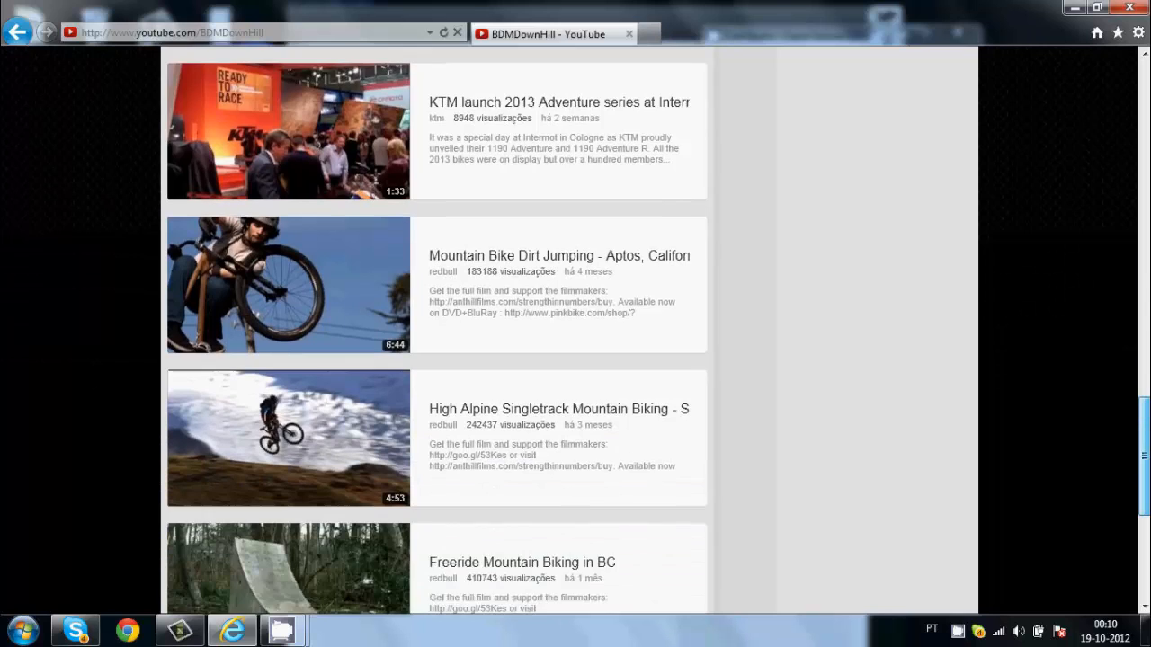
scroll(down, 3)
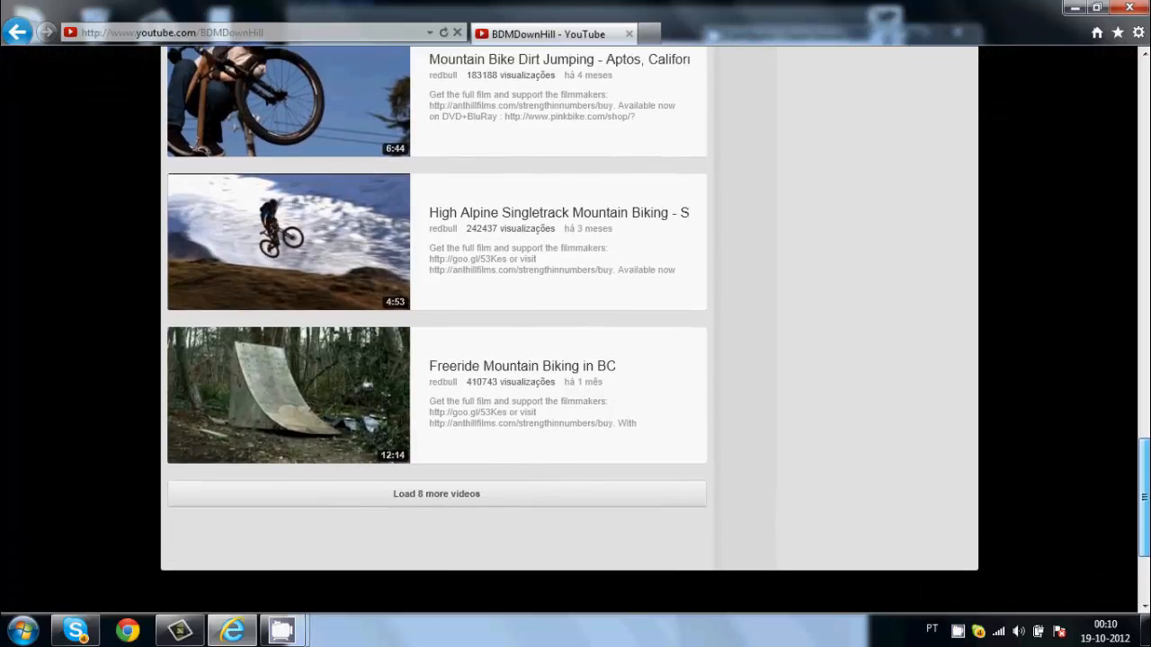
scroll(down, 3)
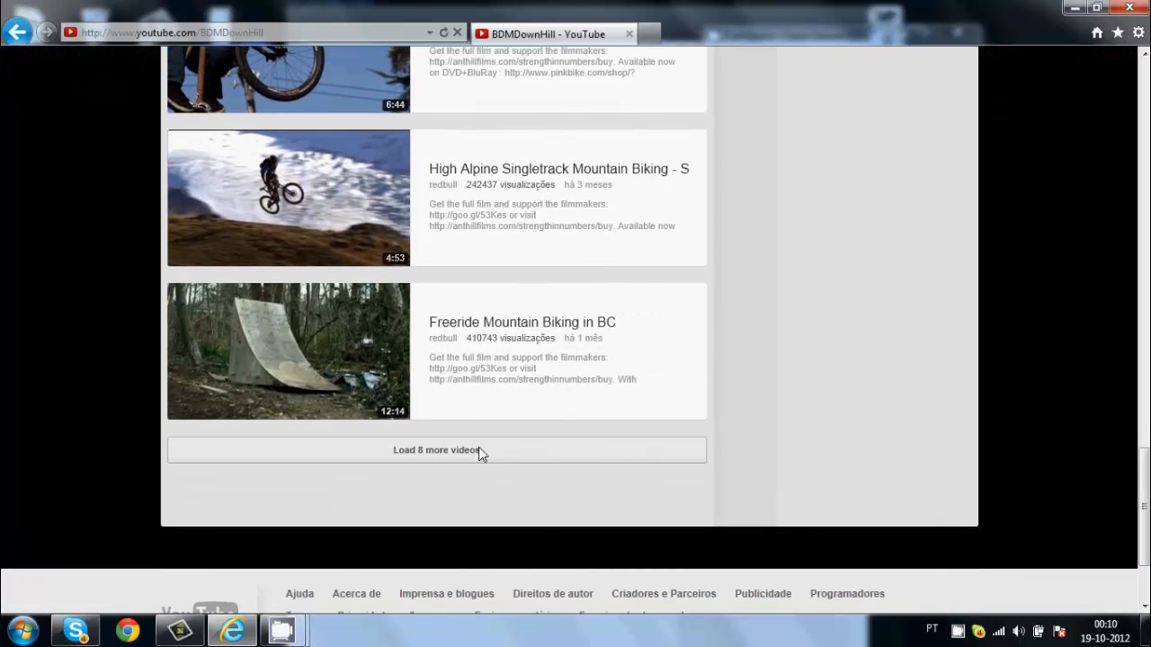
Load 8 more favourite videos and scroll through the new Life Behind Bars episodes
click(436, 450)
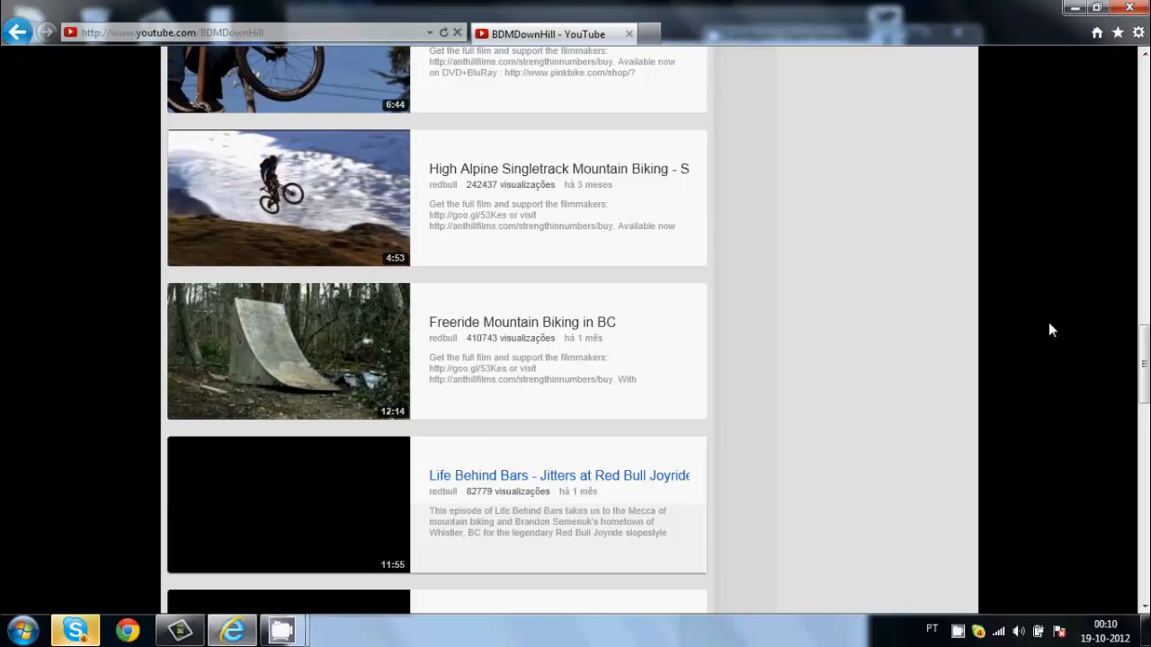
scroll(down, 3)
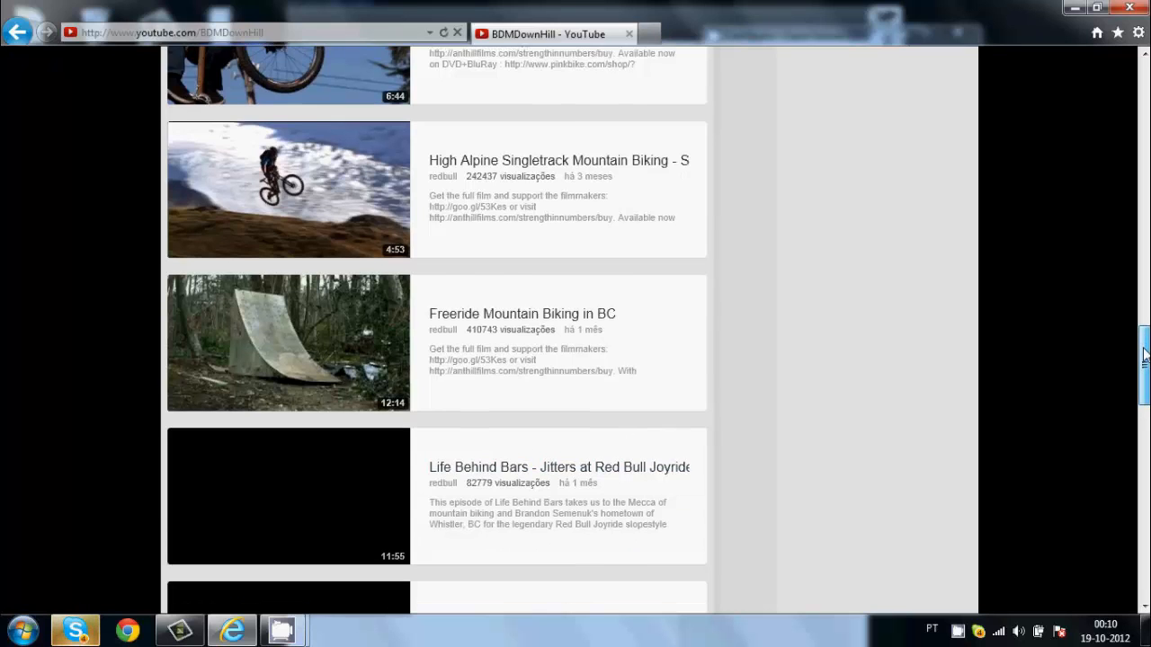
scroll(down, 3)
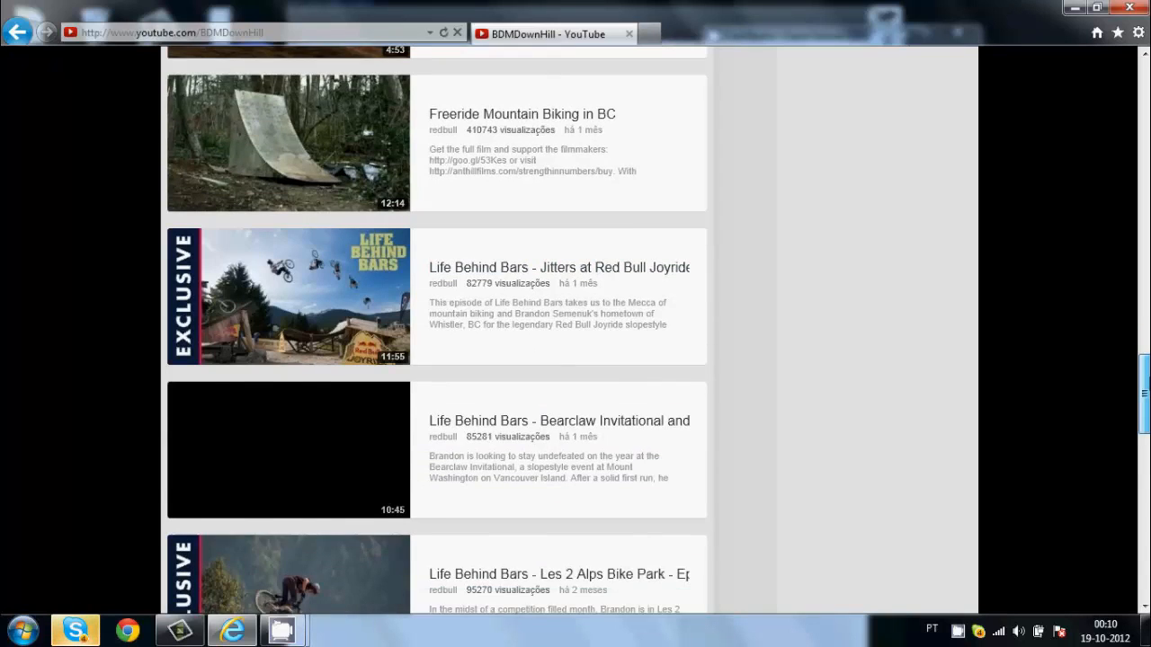
scroll(down, 3)
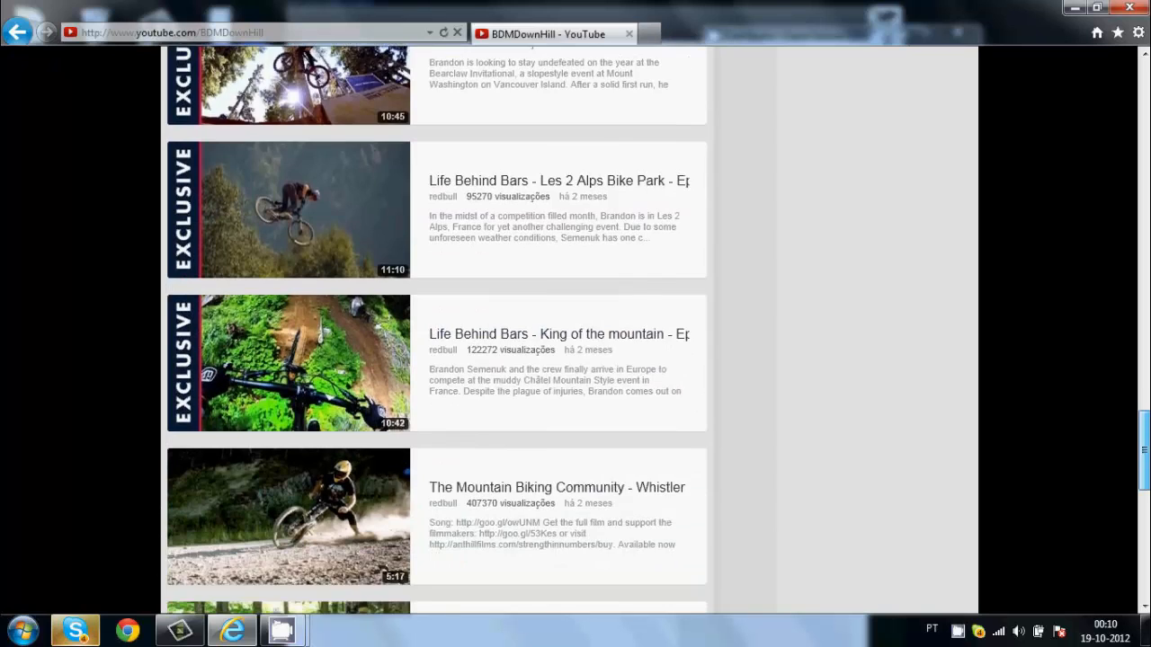
scroll(down, 3)
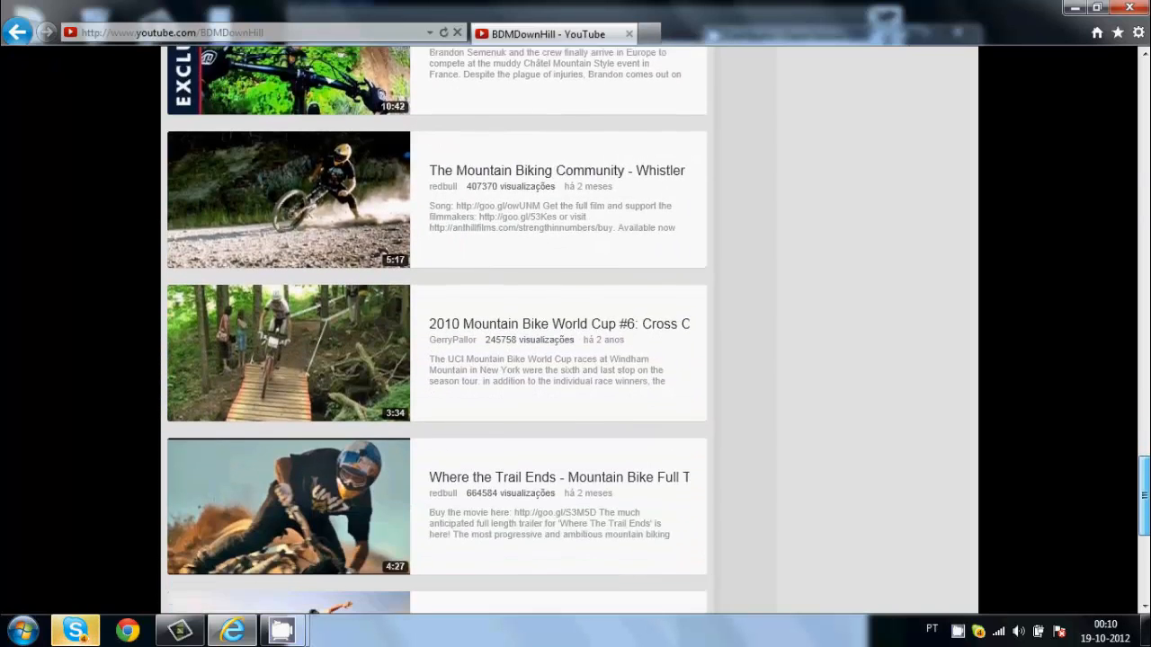
scroll(down, 3)
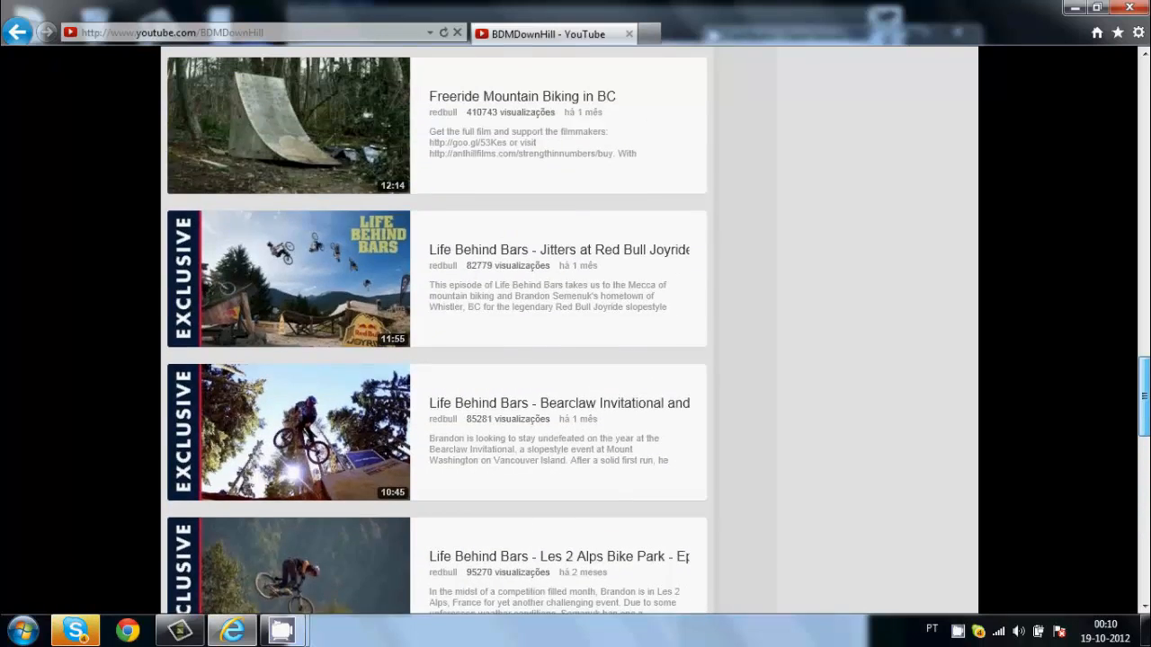
scroll(down, 3)
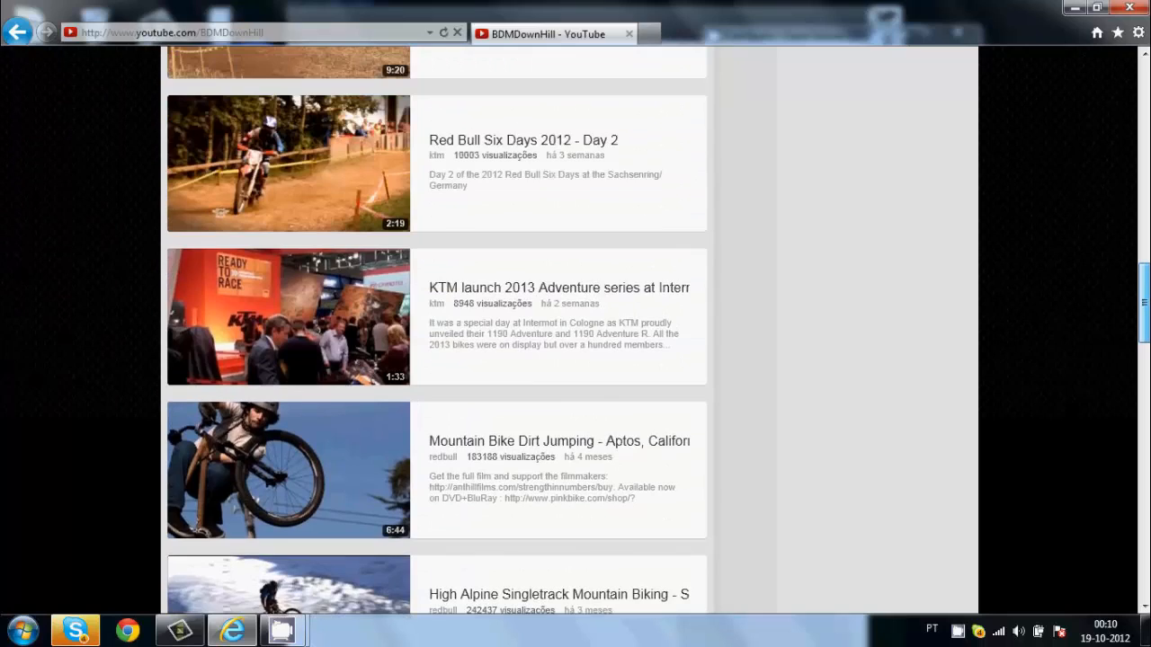